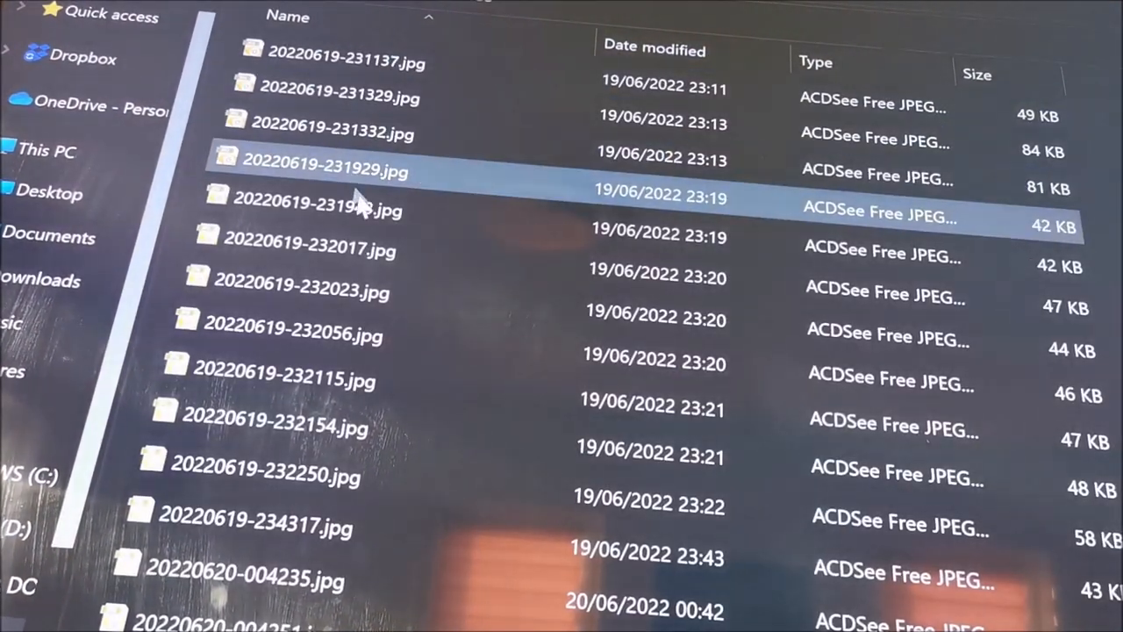
pyautogui.scroll(-3)
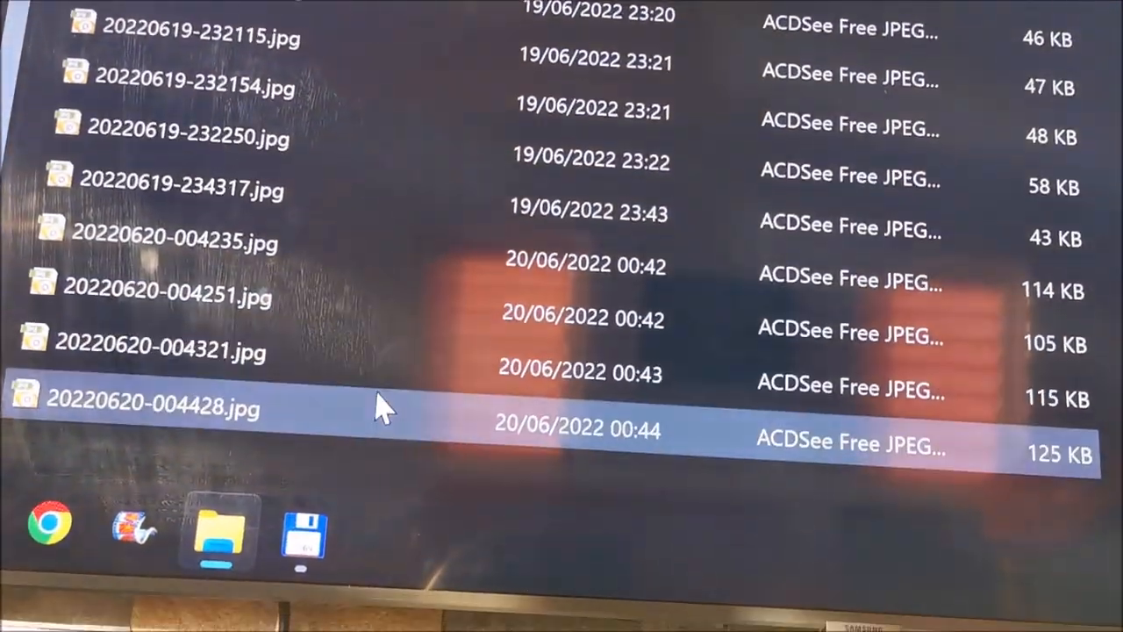